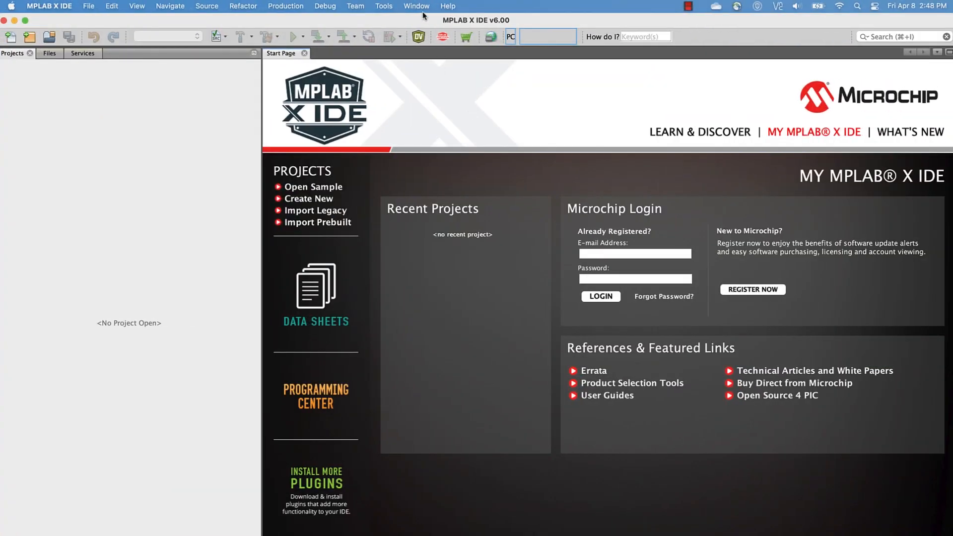
# Step: Browse the Window menu's Debugging submenu listing the debugging tool windows
pyautogui.click(417, 6)
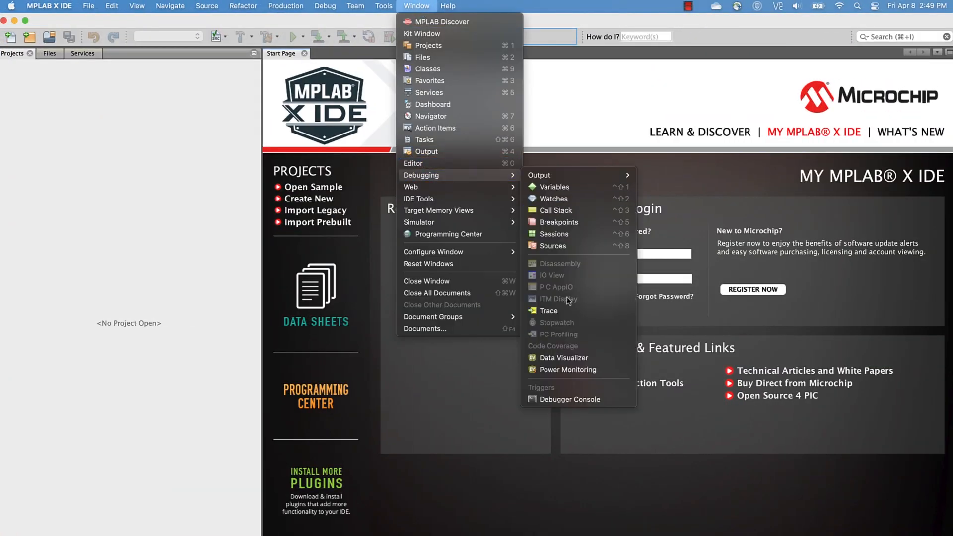
# Step: Open the Data Visualizer, enable channels A and B, and plot Power current, power and voltage
pyautogui.click(561, 358)
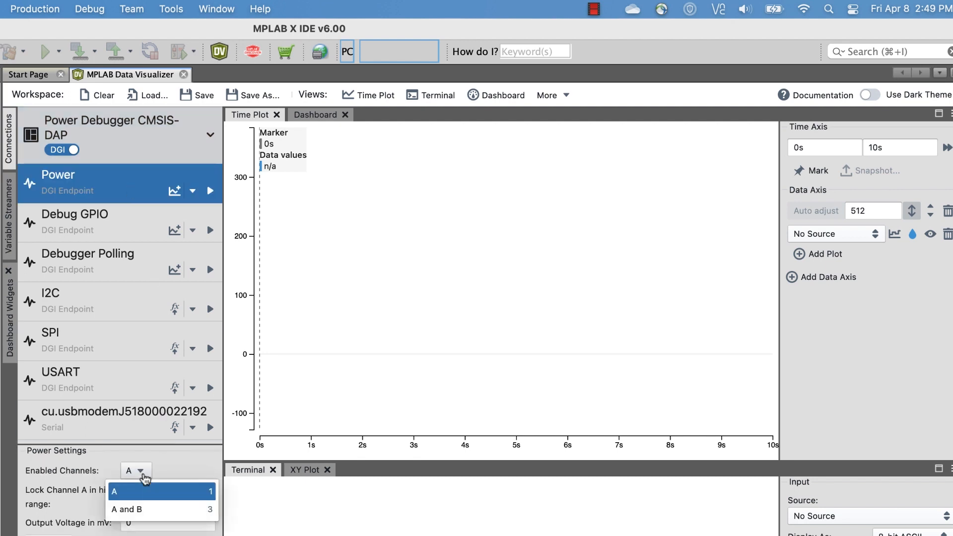
pyautogui.click(126, 510)
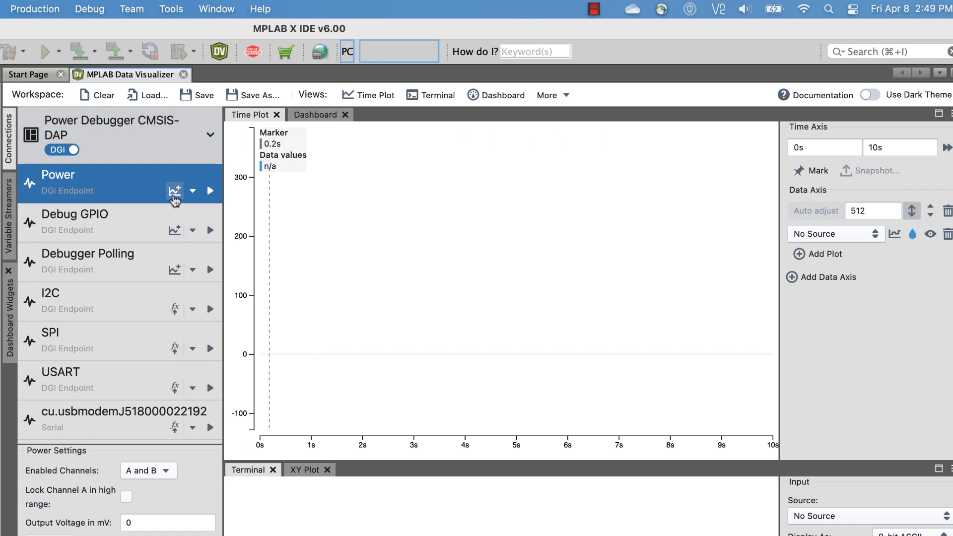
pyautogui.click(209, 190)
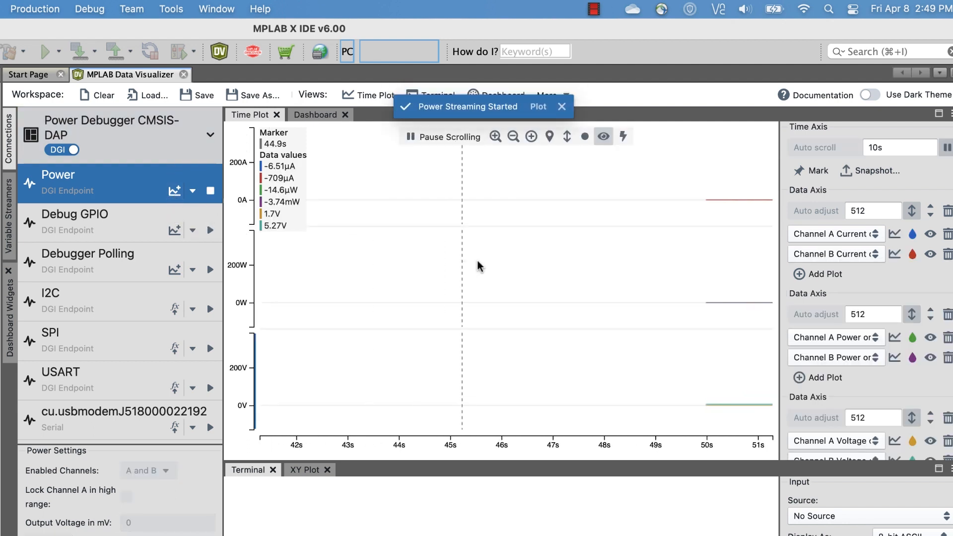